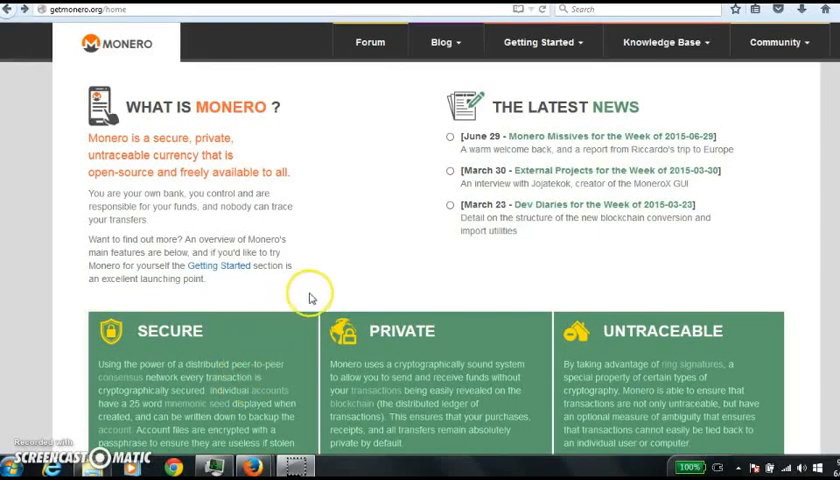
pyautogui.moveTo(348, 254)
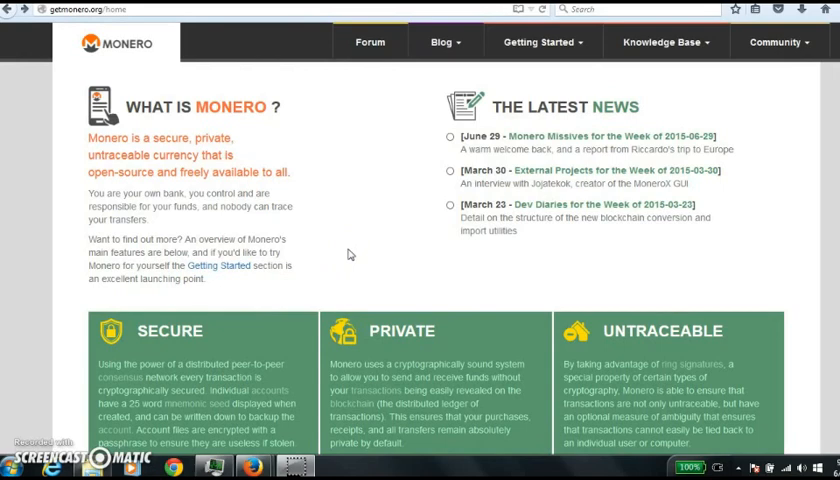
pyautogui.moveTo(354, 251)
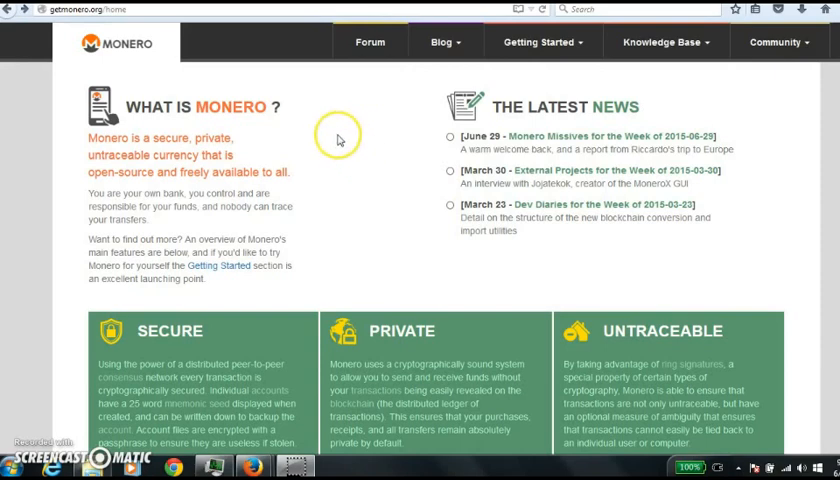
# Step: Download Monero Core for 64-bit Windows and copy the %AppData%/bitmonero blockchain path
pyautogui.click(538, 42)
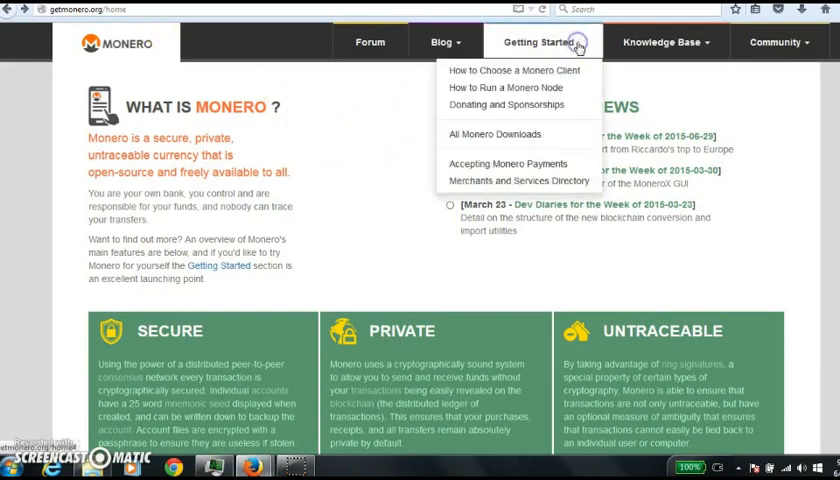
pyautogui.click(494, 133)
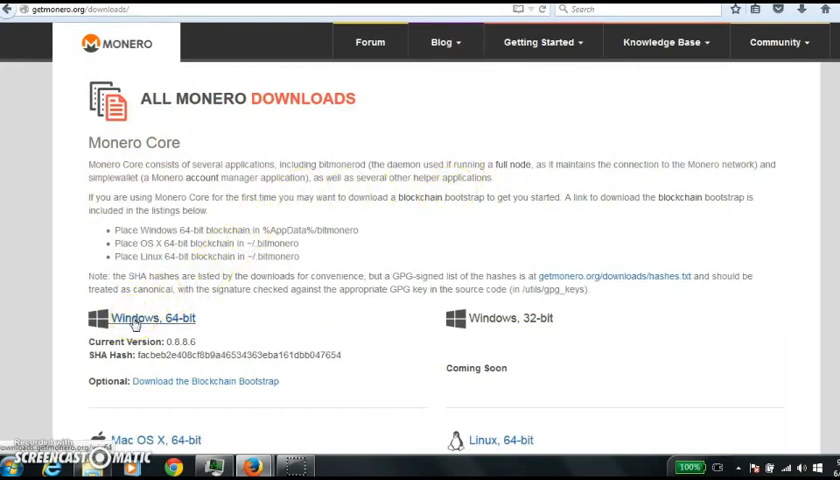
pyautogui.click(148, 317)
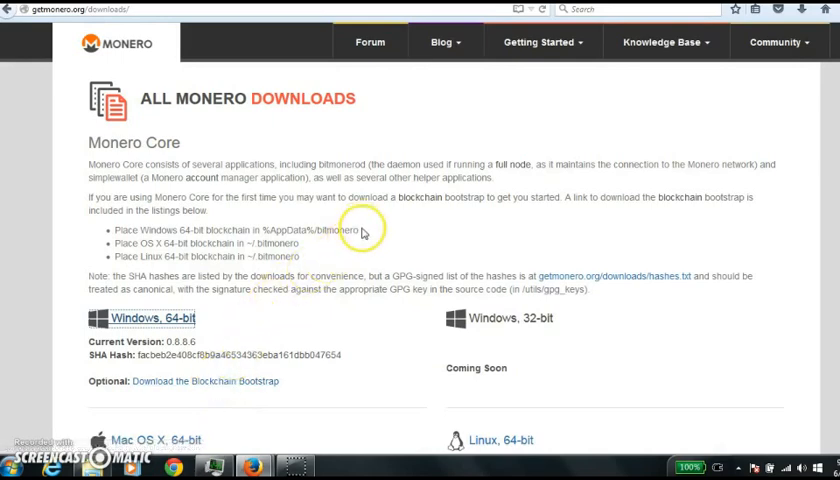
pyautogui.doubleClick(300, 232)
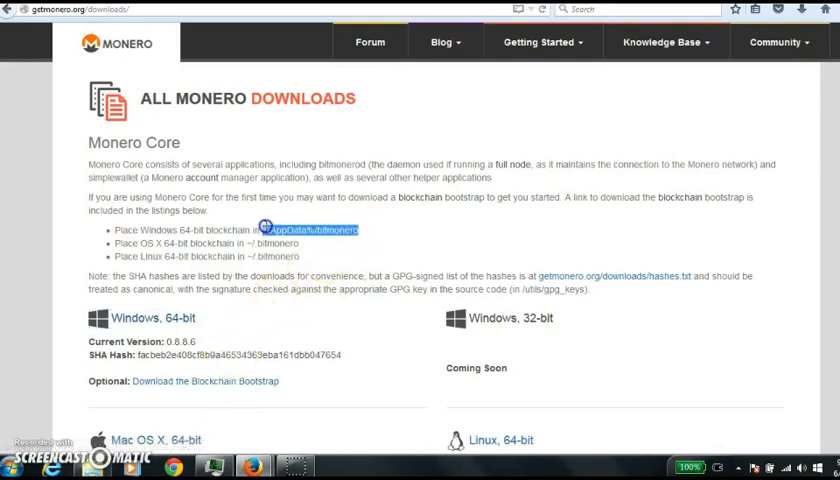
pyautogui.rightClick(320, 231)
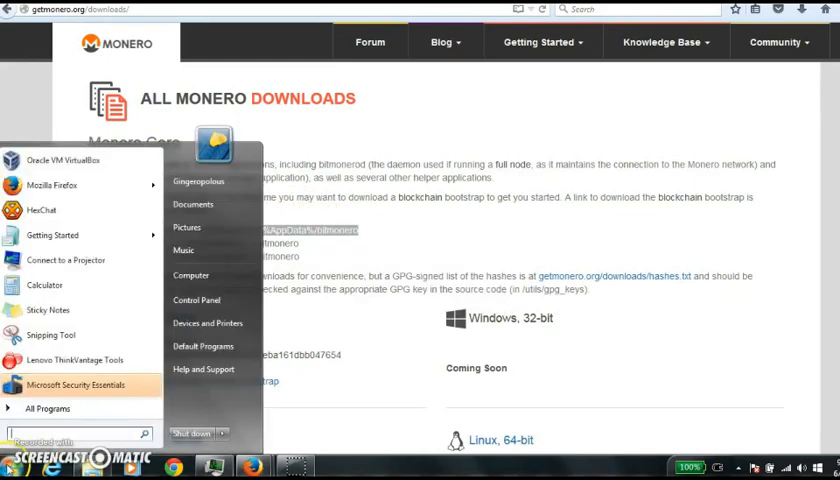
# Step: Paste %AppData%/bitmonero into Explorer's address bar, dismiss the not-found error and go to AppData Roaming
pyautogui.click(191, 275)
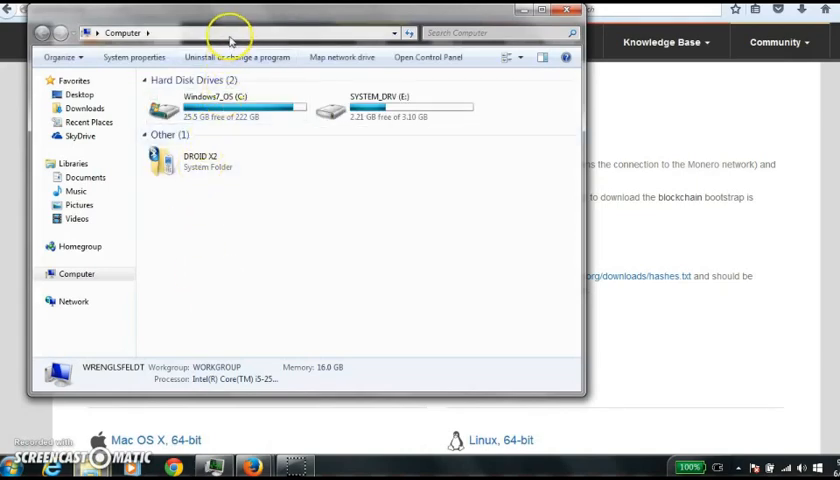
pyautogui.click(240, 32)
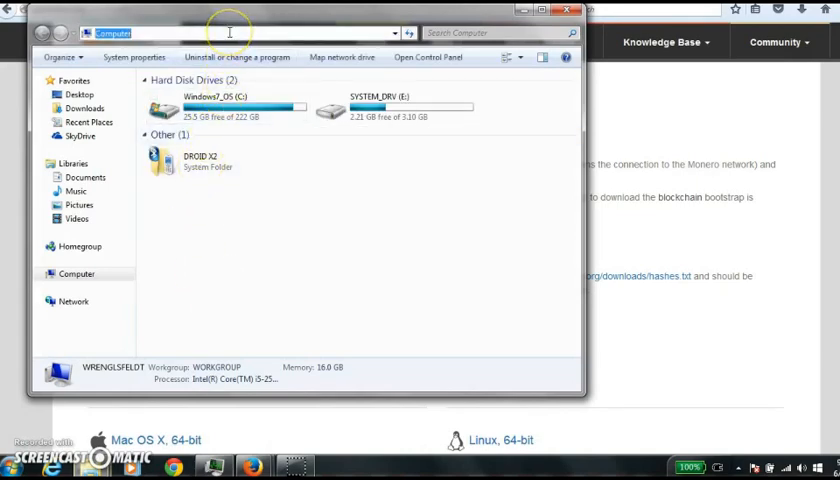
pyautogui.rightClick(230, 32)
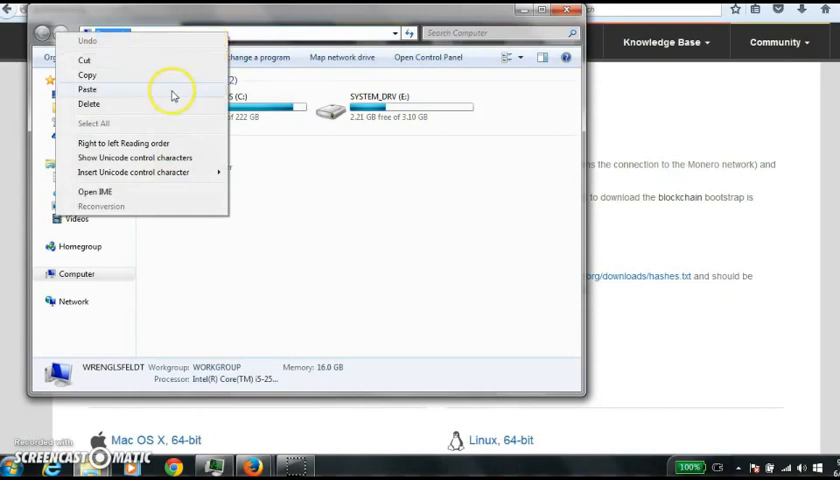
pyautogui.click(87, 89)
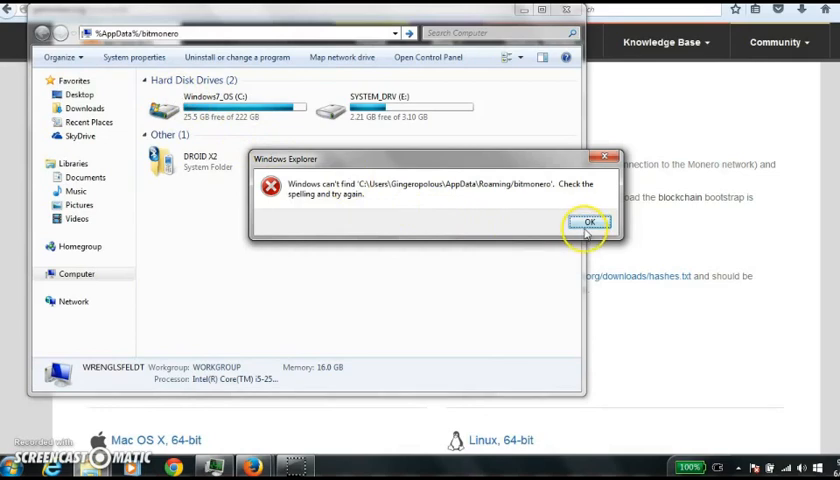
pyautogui.click(588, 221)
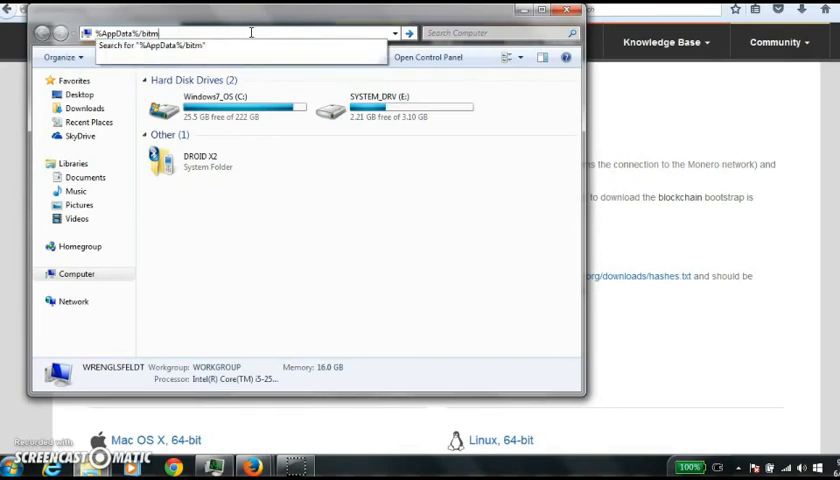
pyautogui.press('BackSpace')
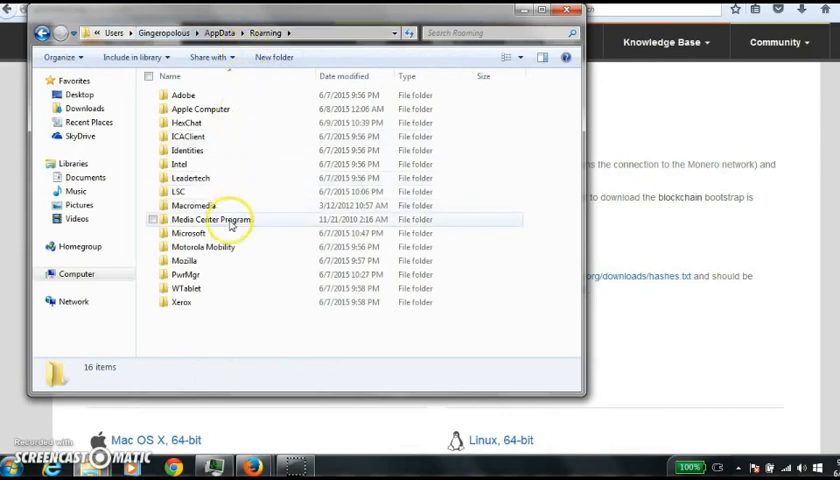
pyautogui.moveTo(201, 330)
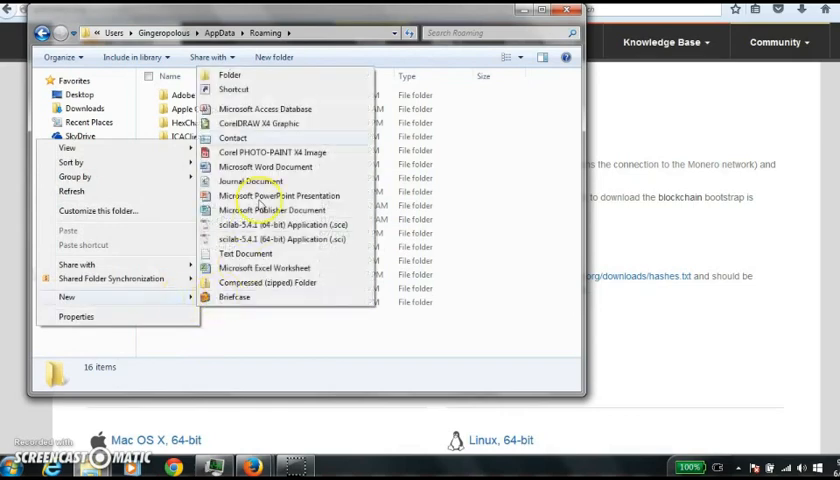
# Step: Create a new folder named bitmonero in Roaming and open it
pyautogui.click(229, 74)
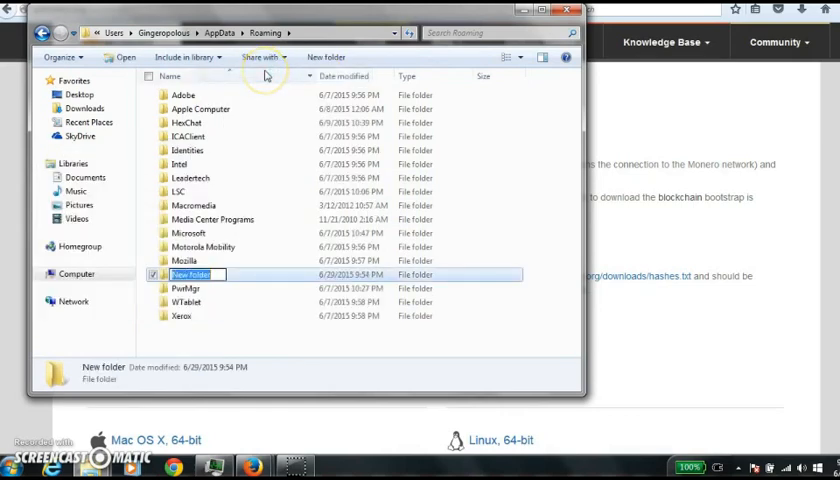
pyautogui.write('bitmonero')
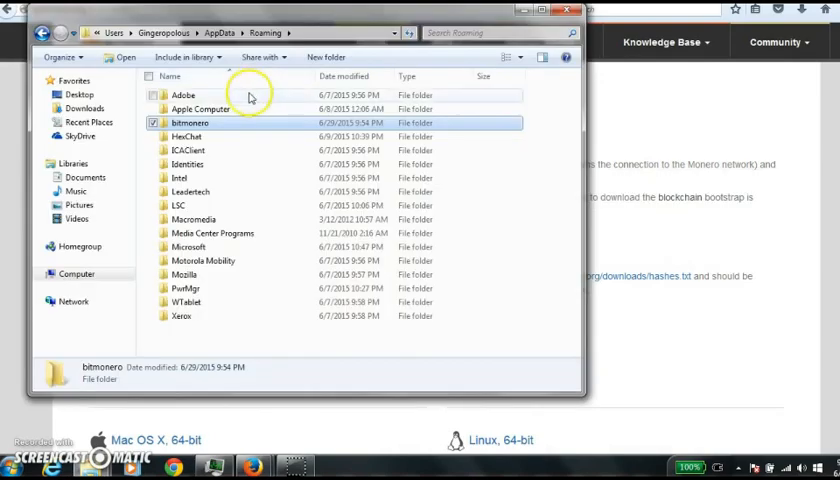
pyautogui.doubleClick(190, 123)
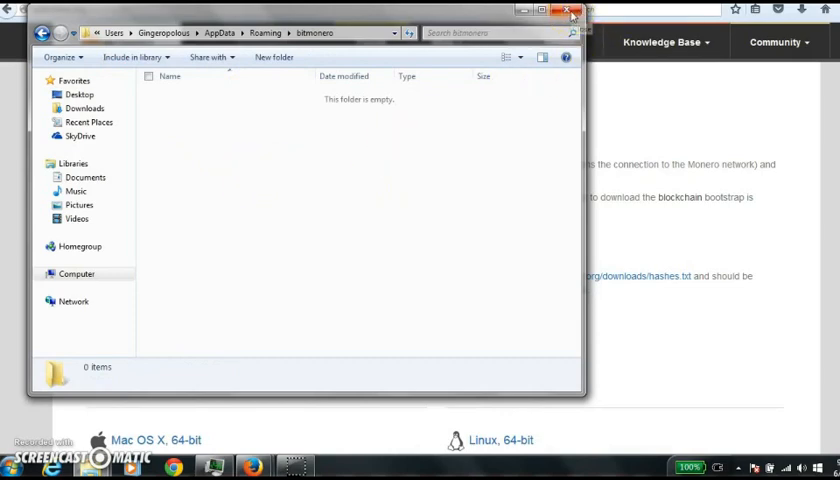
pyautogui.moveTo(395, 155)
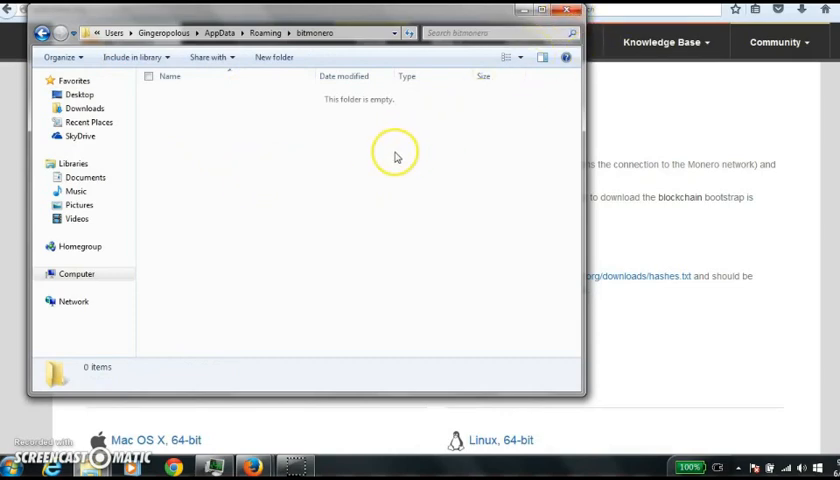
pyautogui.moveTo(392, 158)
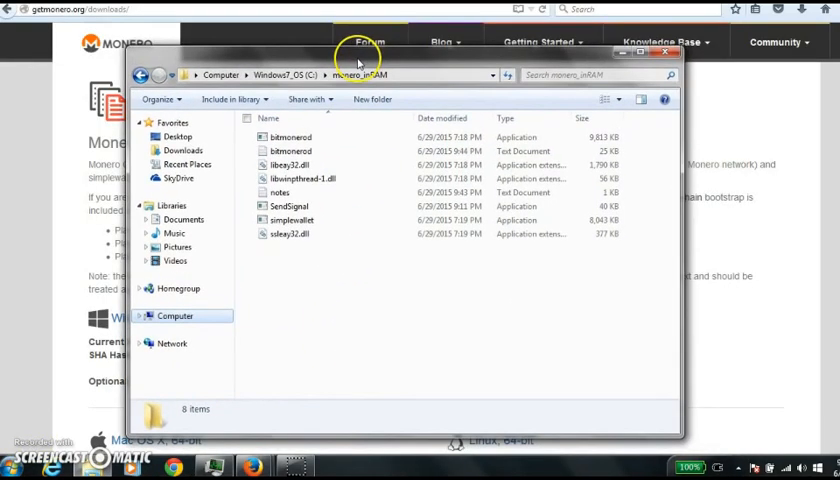
pyautogui.moveTo(353, 291)
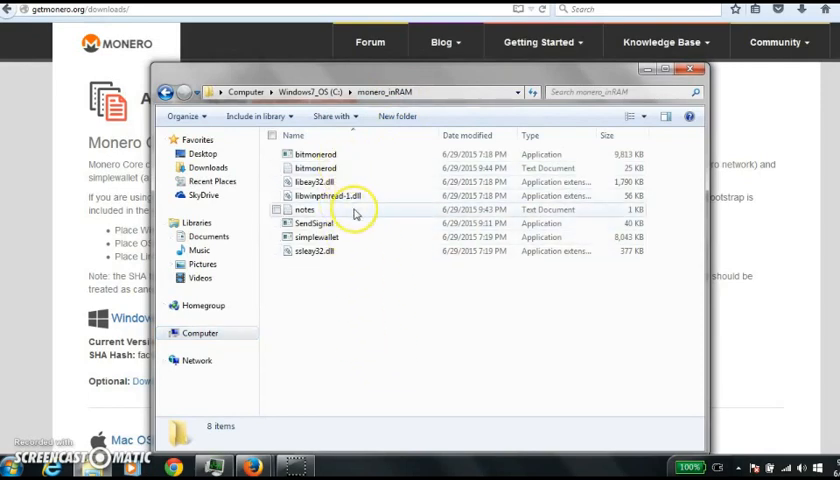
# Step: Open the notes text document in the C:\monero_inRAM folder
pyautogui.doubleClick(305, 209)
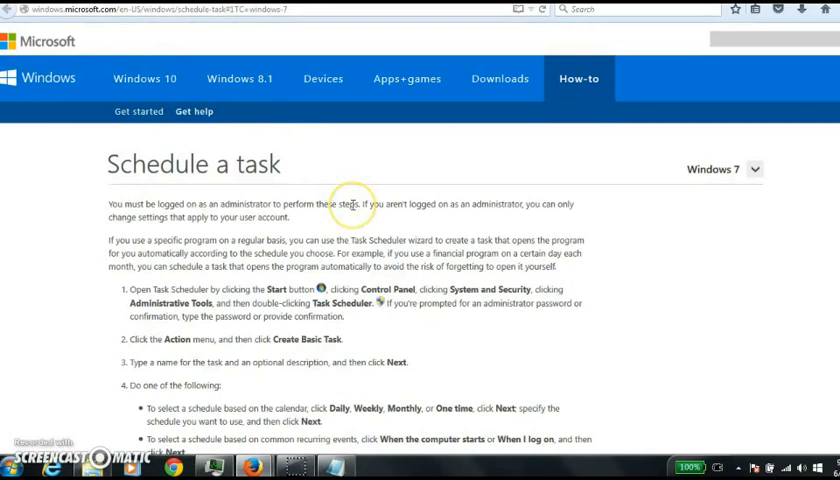
# Step: Scroll through the steps of Microsoft's Windows 7 'Schedule a task' help page
pyautogui.scroll(-3)
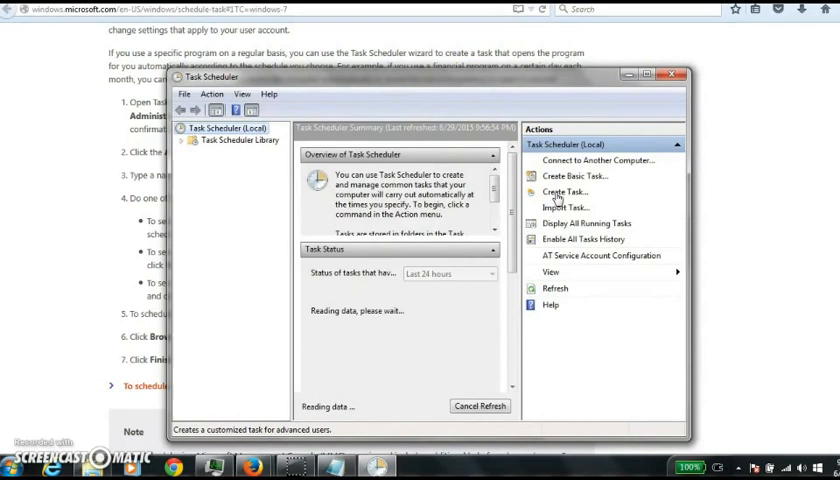
# Step: Create a new task named MONERO with an enabled On idle trigger
pyautogui.click(565, 192)
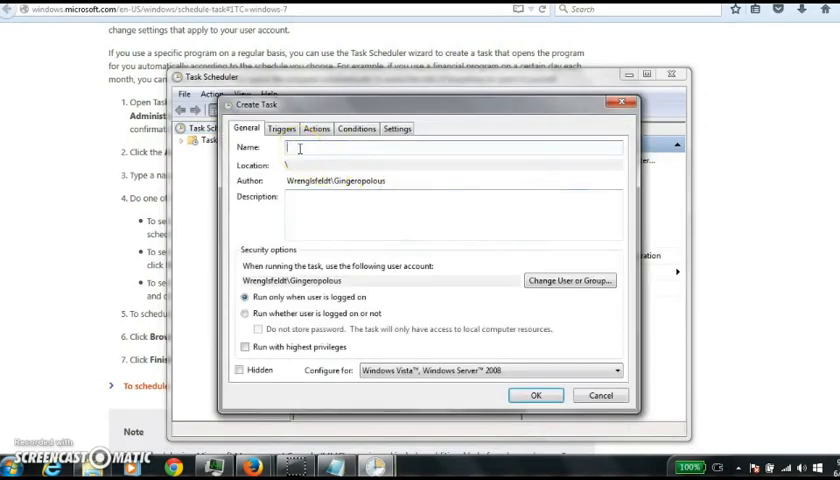
pyautogui.write('MONERO')
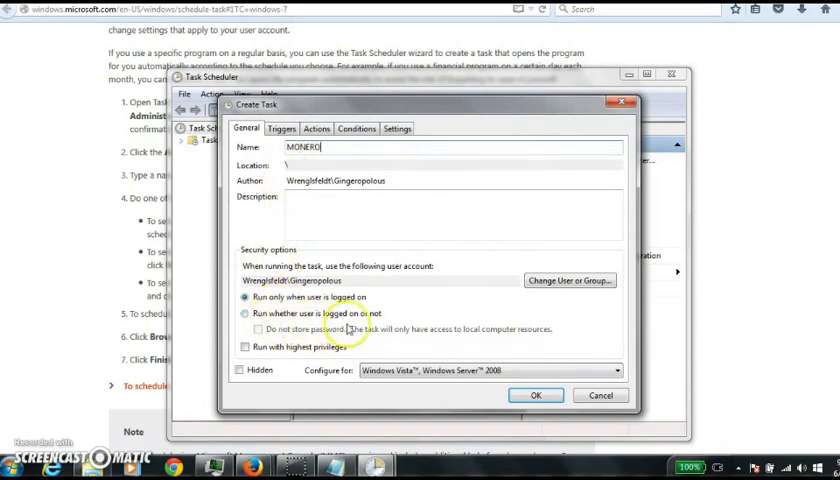
pyautogui.click(282, 128)
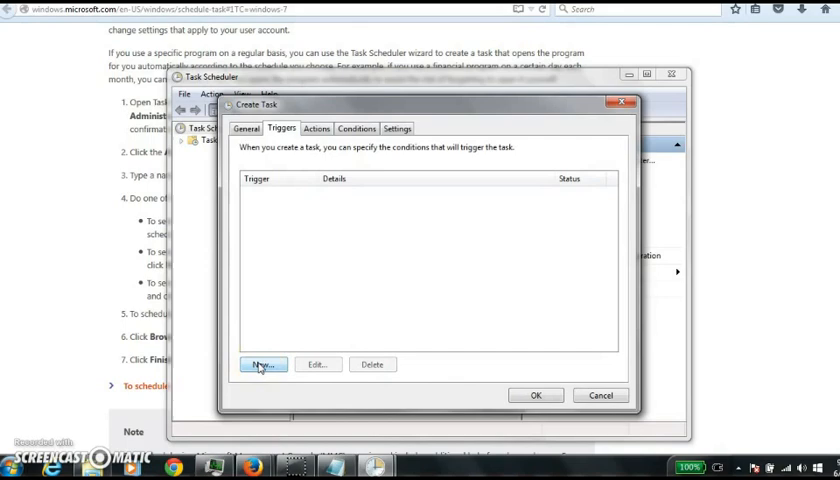
pyautogui.click(263, 364)
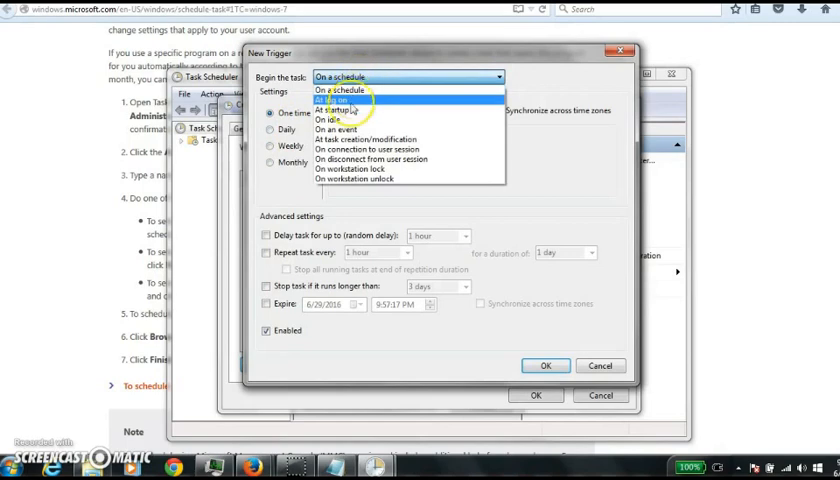
pyautogui.click(333, 119)
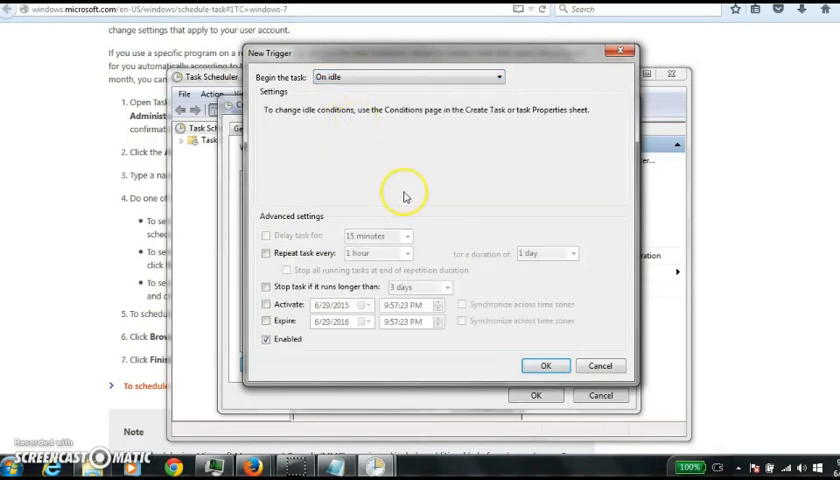
pyautogui.click(545, 365)
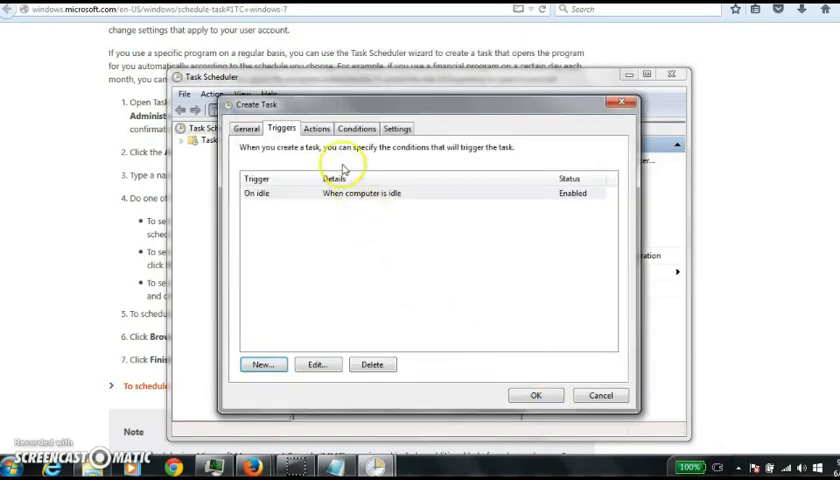
# Step: Add a new action and browse to bitmonerod in C:\monero_inRAM as the program to run
pyautogui.click(316, 128)
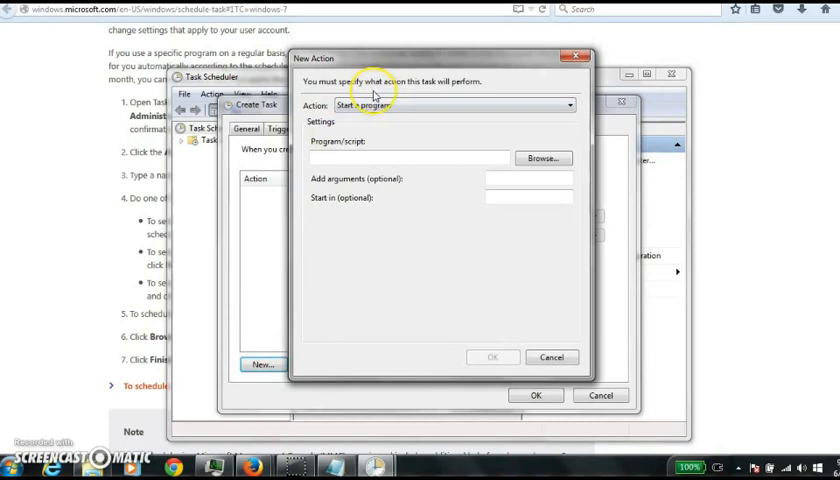
pyautogui.click(543, 158)
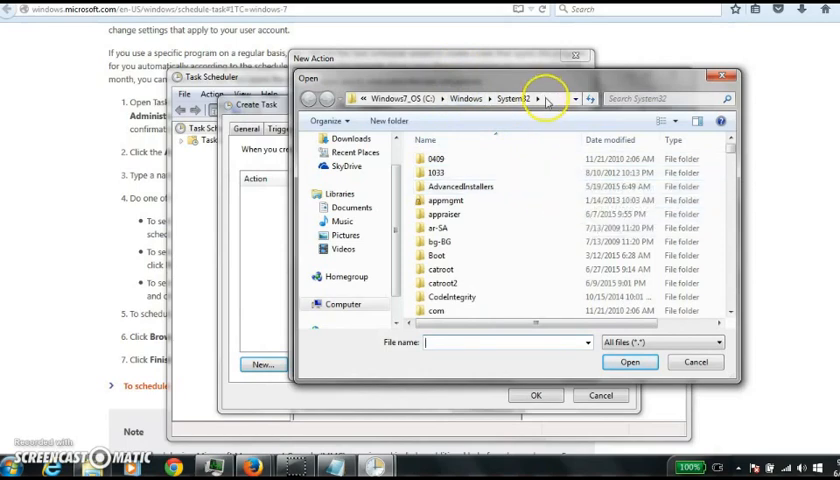
pyautogui.moveTo(462, 172)
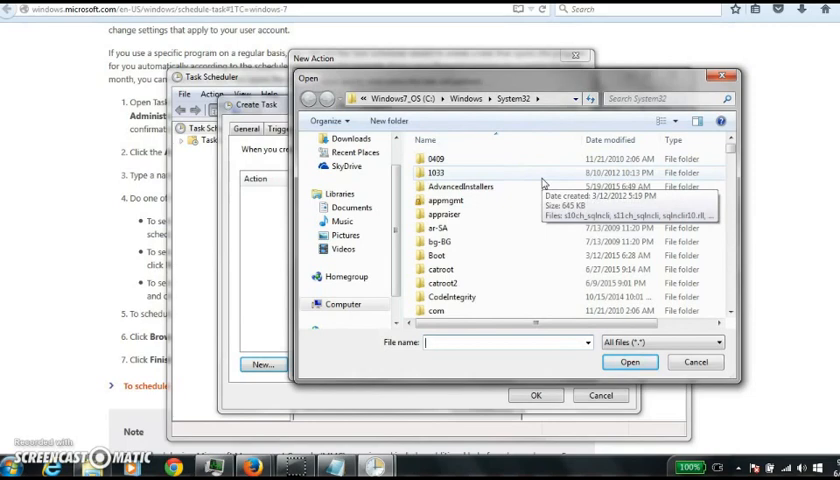
pyautogui.moveTo(530, 185)
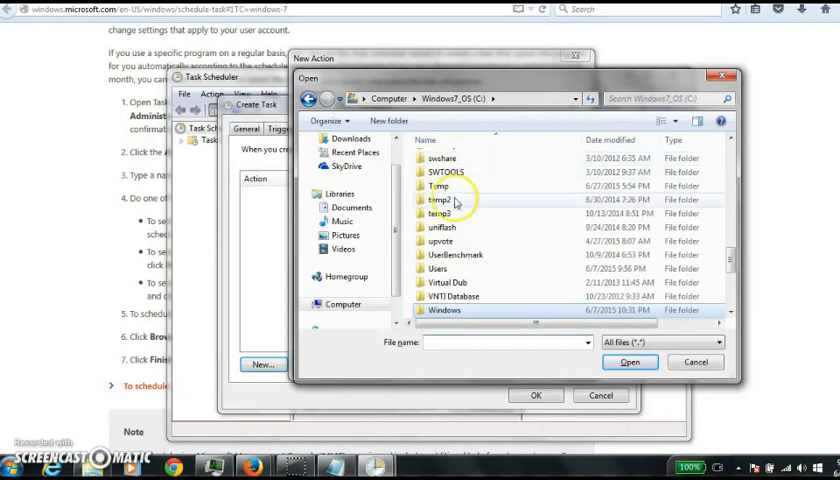
pyautogui.scroll(-3)
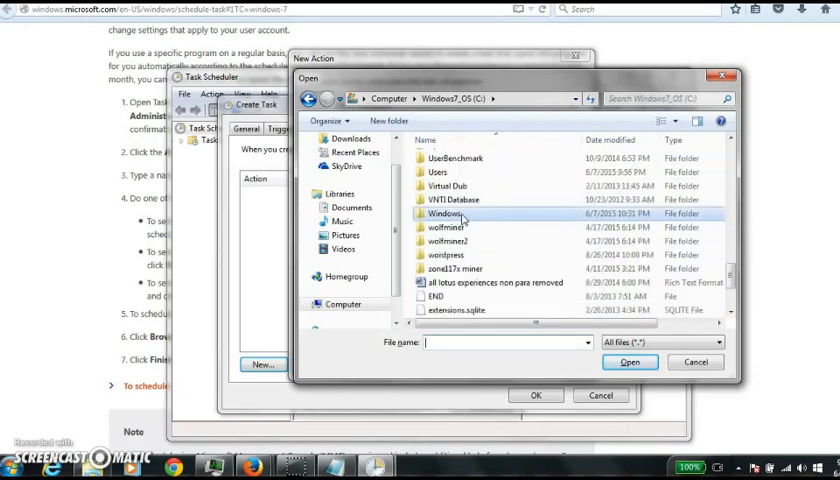
pyautogui.click(447, 227)
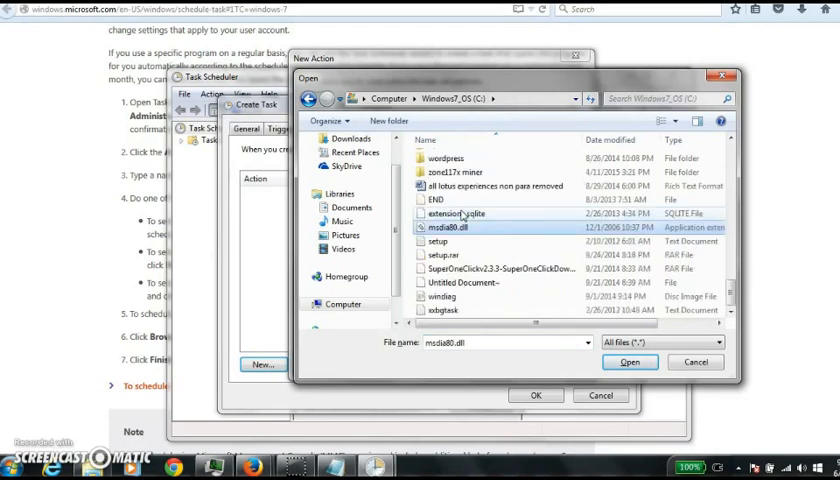
pyautogui.scroll(-3)
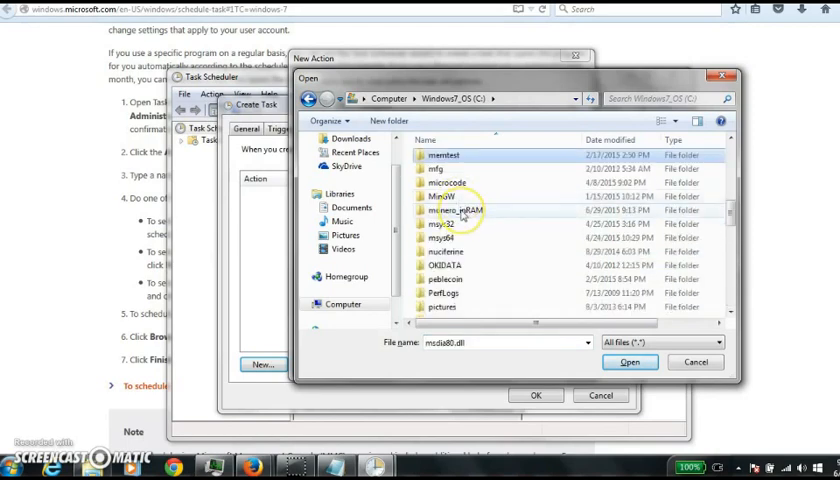
pyautogui.doubleClick(456, 210)
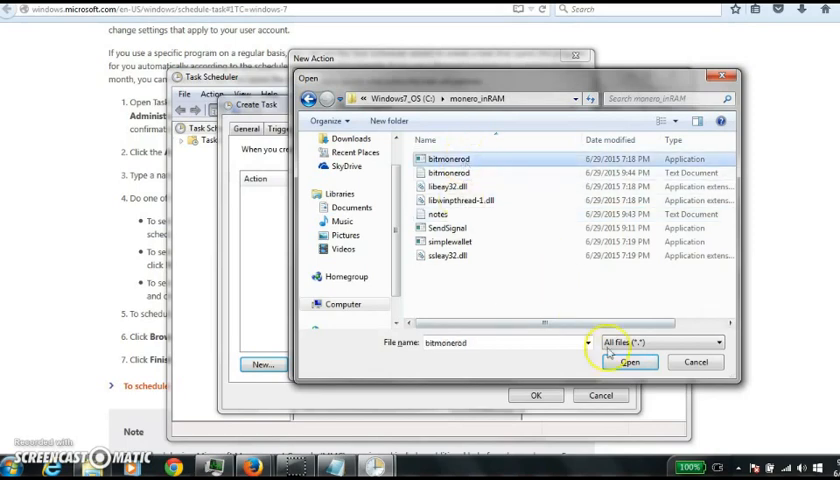
pyautogui.click(628, 362)
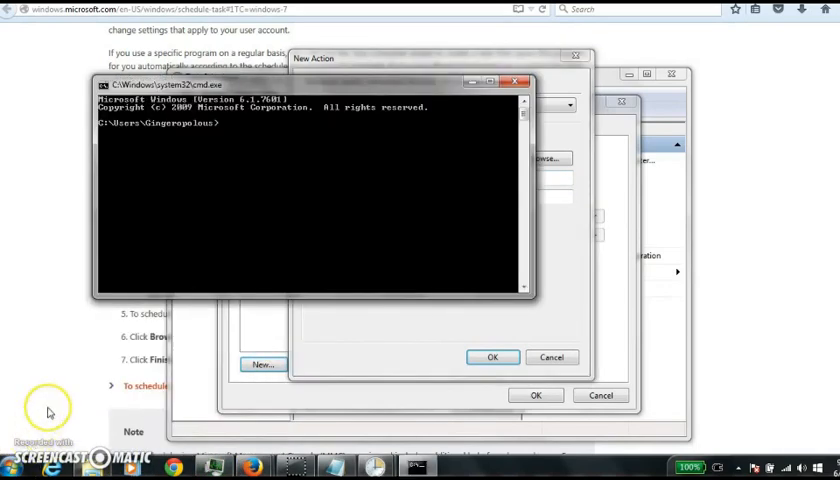
# Step: In cmd change to C:\monero_inRAM and list bitmonerod's command-line options
pyautogui.write('cd /')
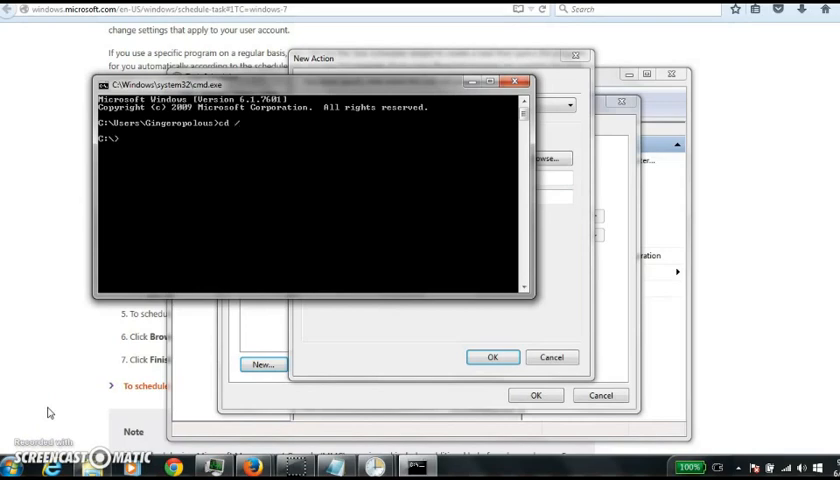
pyautogui.write('cd monero_inRAM')
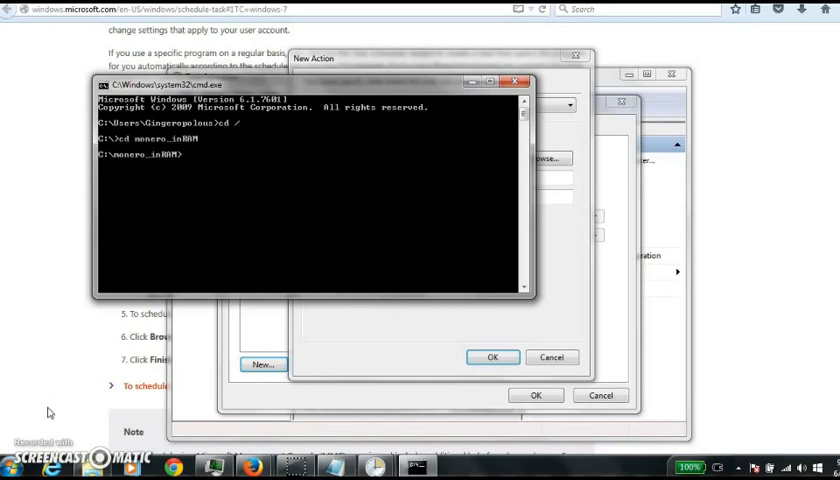
pyautogui.write('bitm')
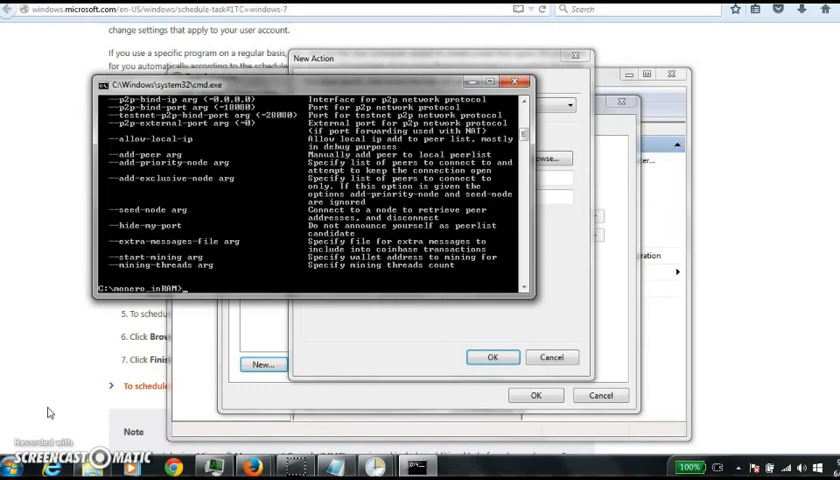
pyautogui.moveTo(330, 345)
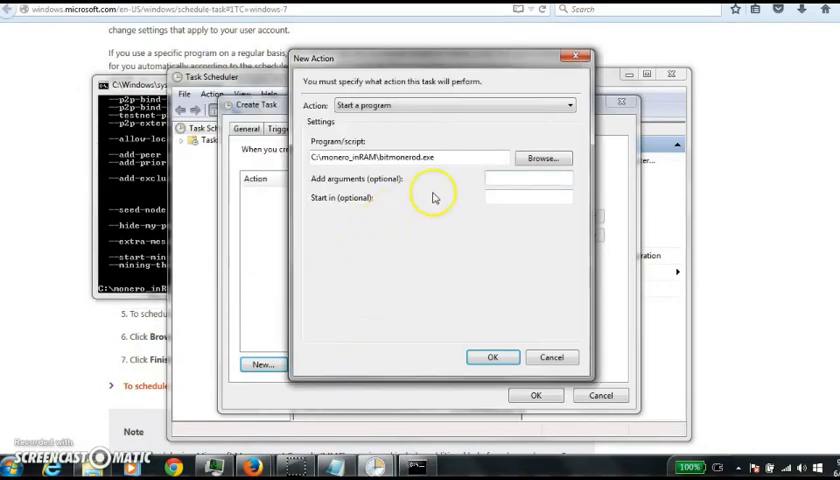
# Step: Set the action's arguments to --start-mining <address> --mining-threads 2 and confirm
pyautogui.write('--s')
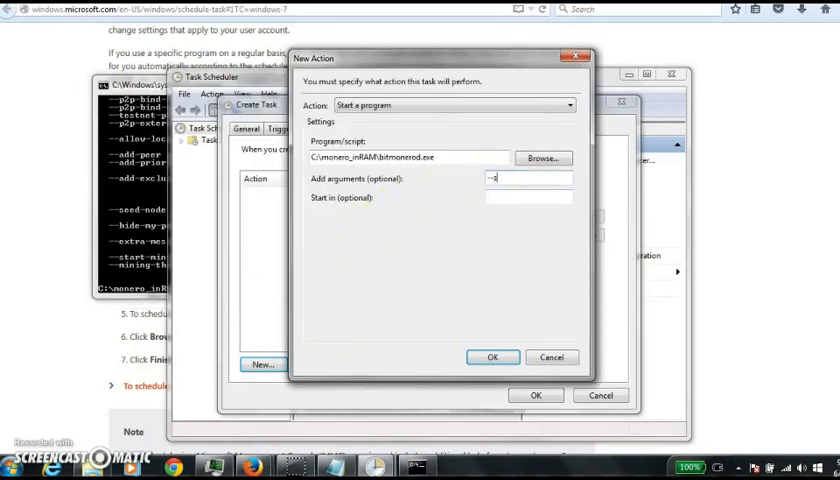
pyautogui.write('--start-minin')
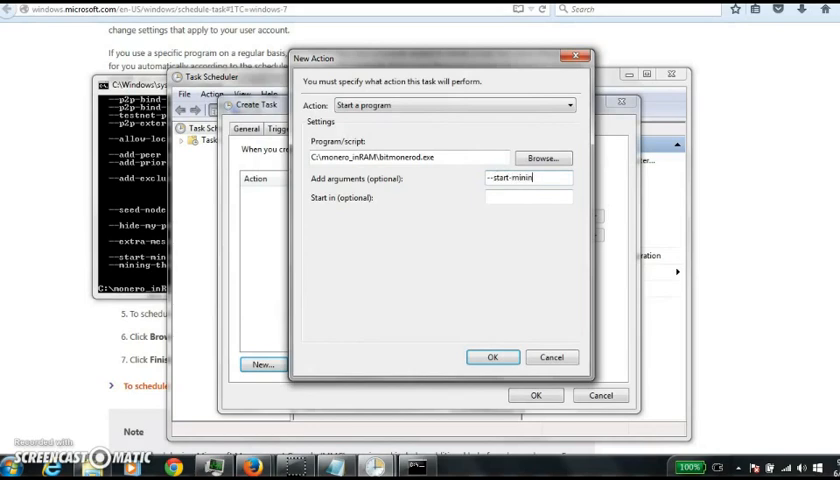
pyautogui.write('g-threads')
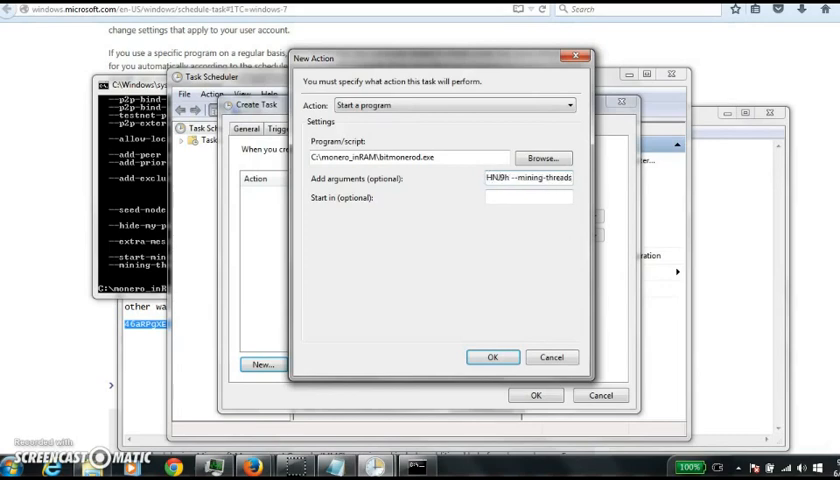
pyautogui.write('2')
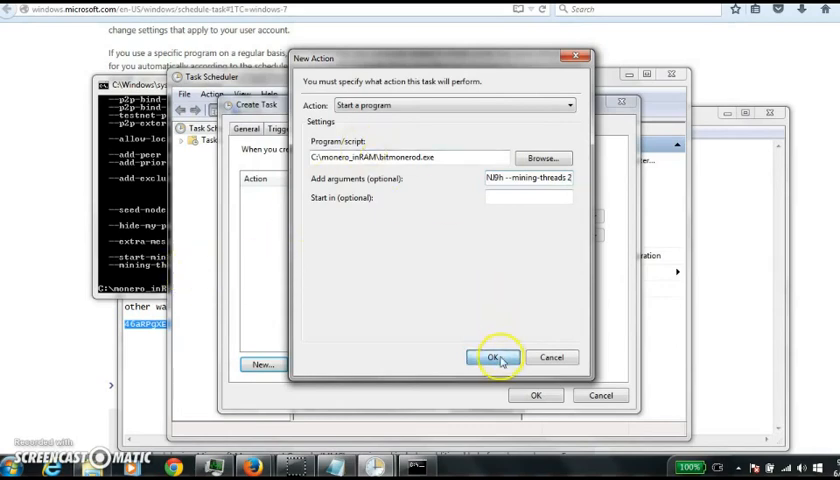
pyautogui.click(493, 357)
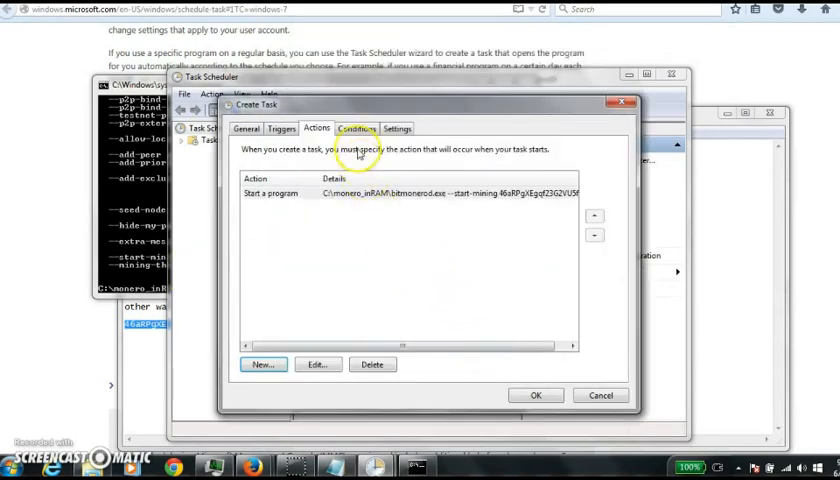
# Step: Require 1 minute of idle, do not wait for idle, and keep running when idling ends
pyautogui.click(357, 128)
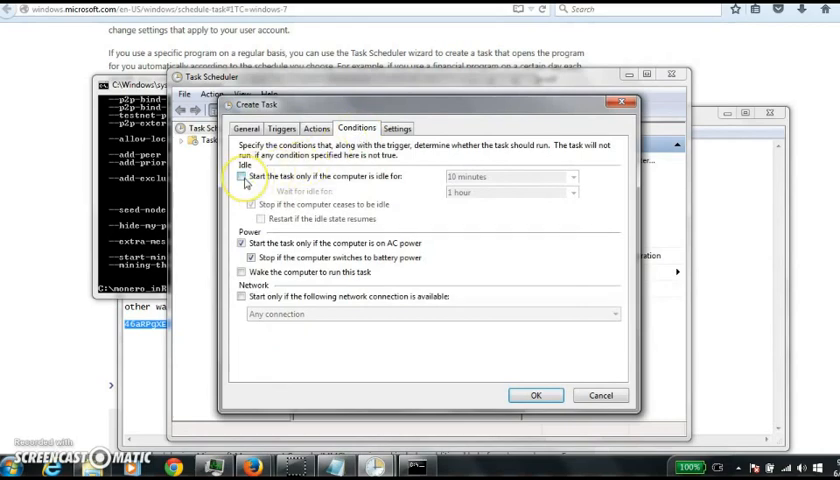
pyautogui.click(241, 176)
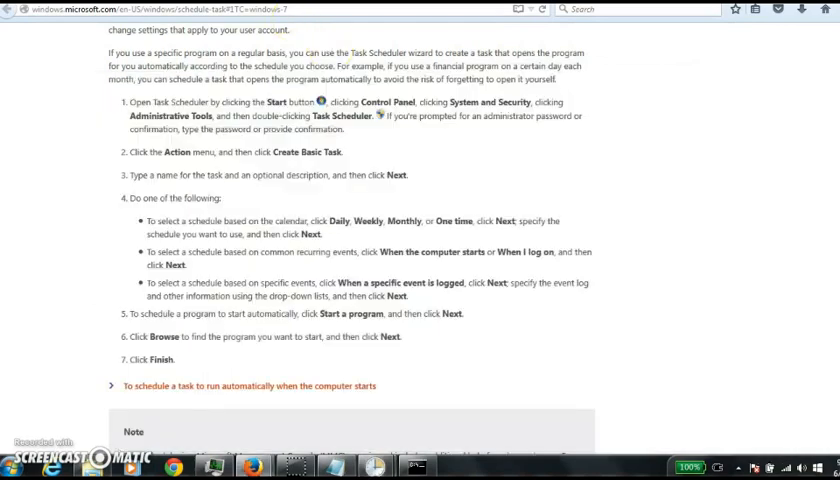
pyautogui.scroll(-3)
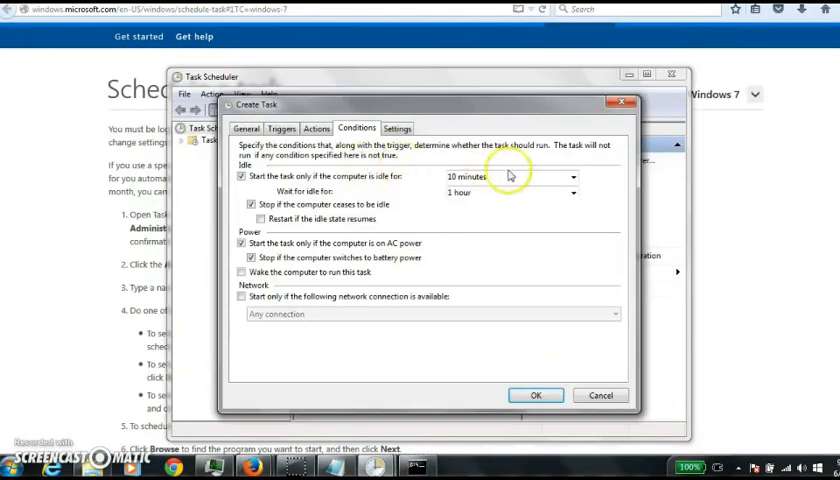
pyautogui.click(573, 177)
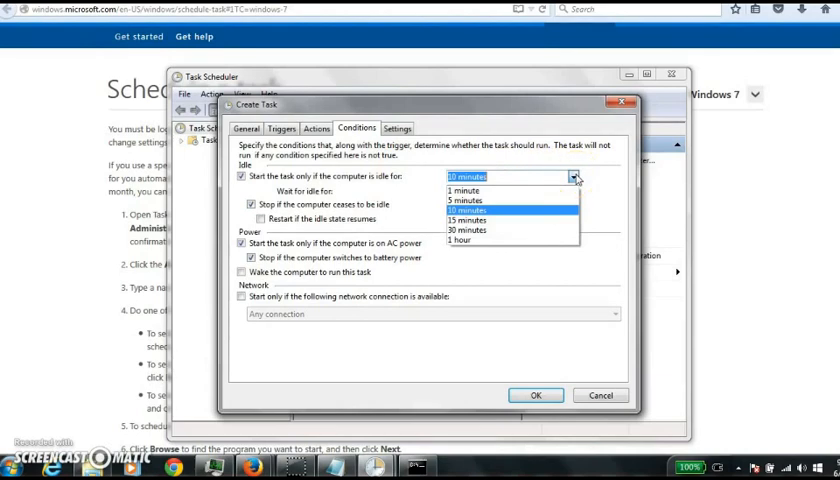
pyautogui.click(462, 191)
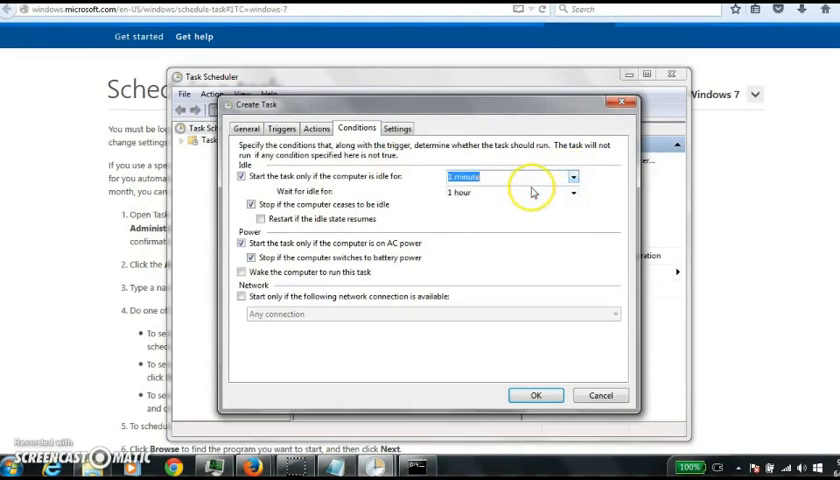
pyautogui.click(573, 192)
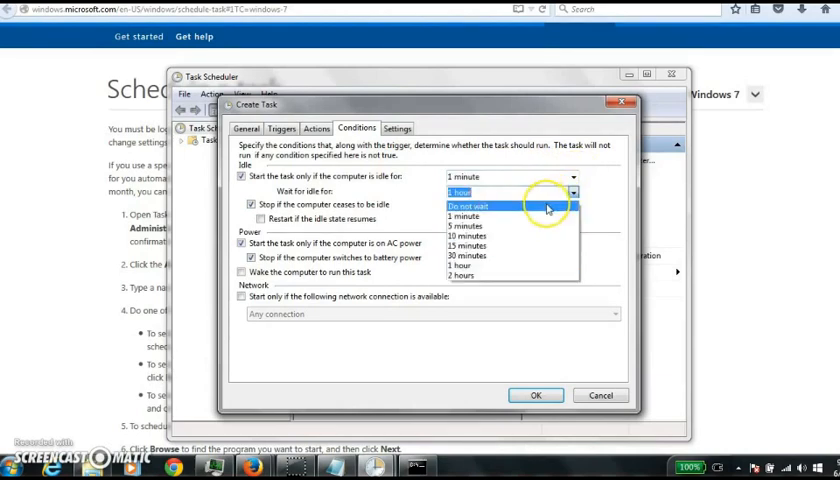
pyautogui.click(465, 206)
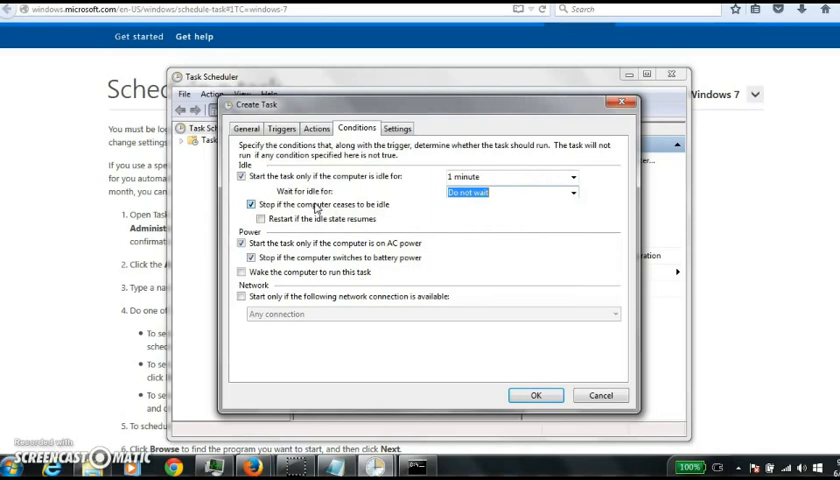
pyautogui.click(251, 204)
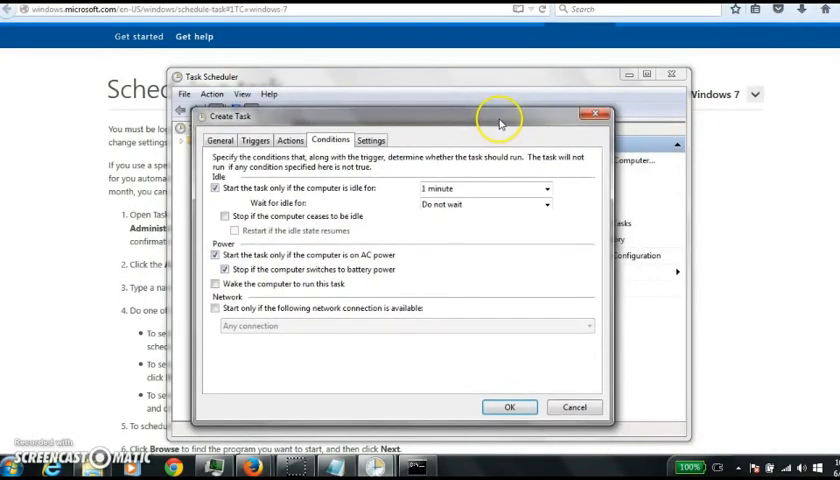
pyautogui.moveTo(435, 245)
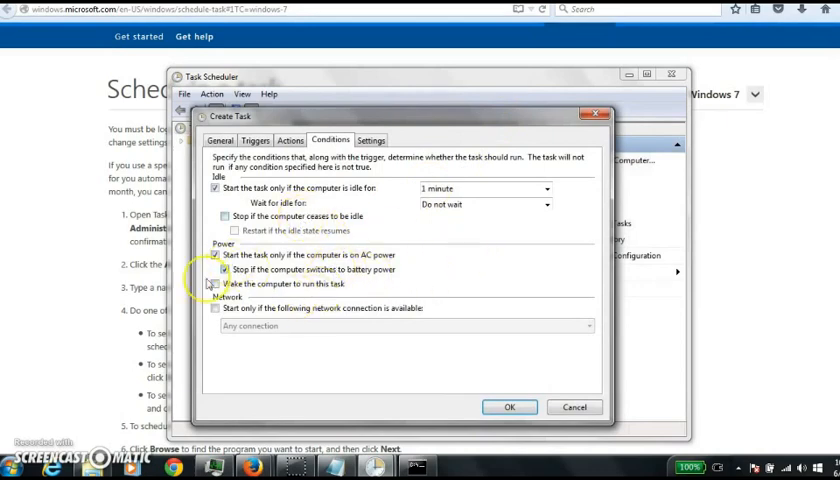
pyautogui.click(371, 140)
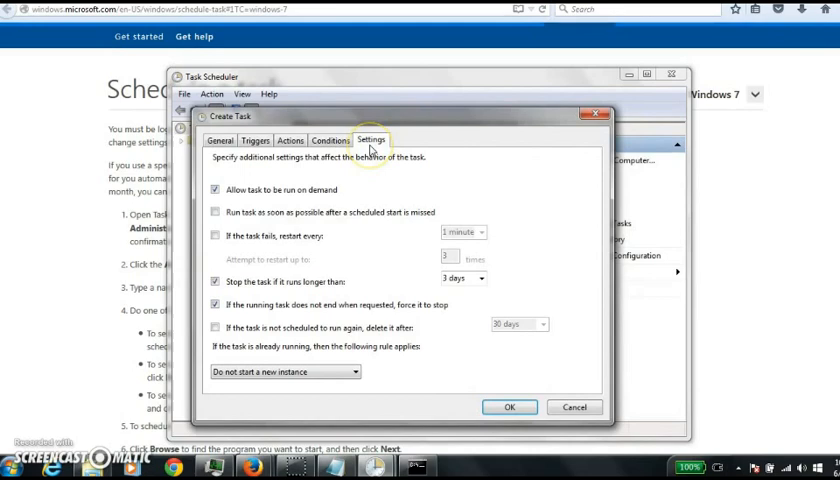
pyautogui.moveTo(257, 196)
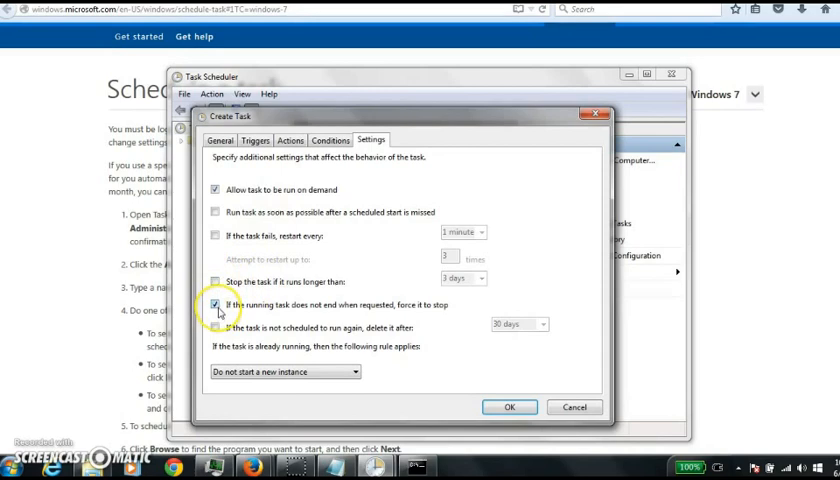
# Step: Clear the force-stop option and confirm, which raises the 'MONERO already exists' error
pyautogui.click(215, 304)
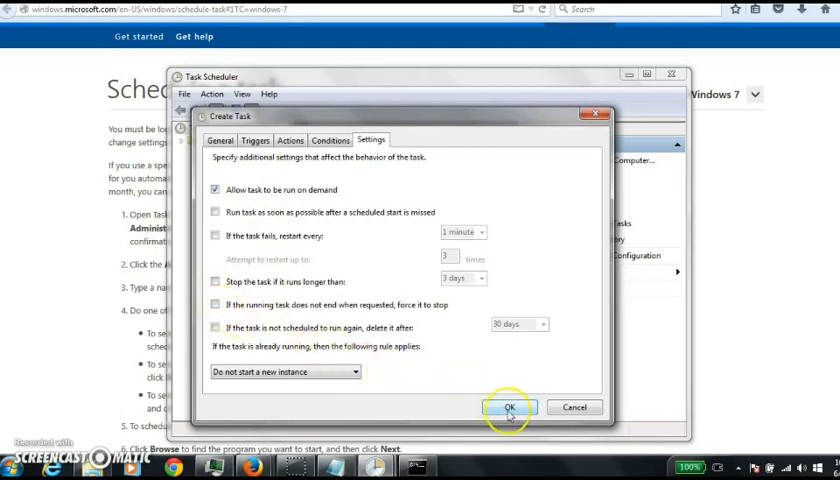
pyautogui.click(508, 407)
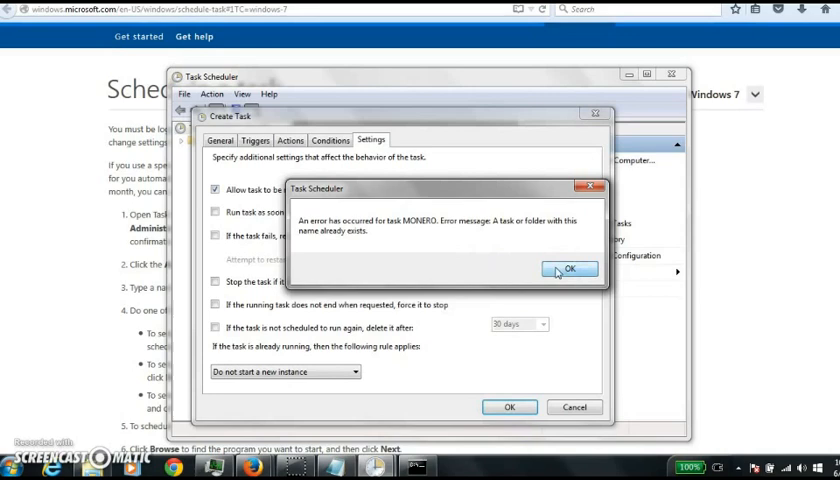
# Step: Dismiss the duplicate-name error, rename the task to MONERO2 and save it
pyautogui.click(568, 268)
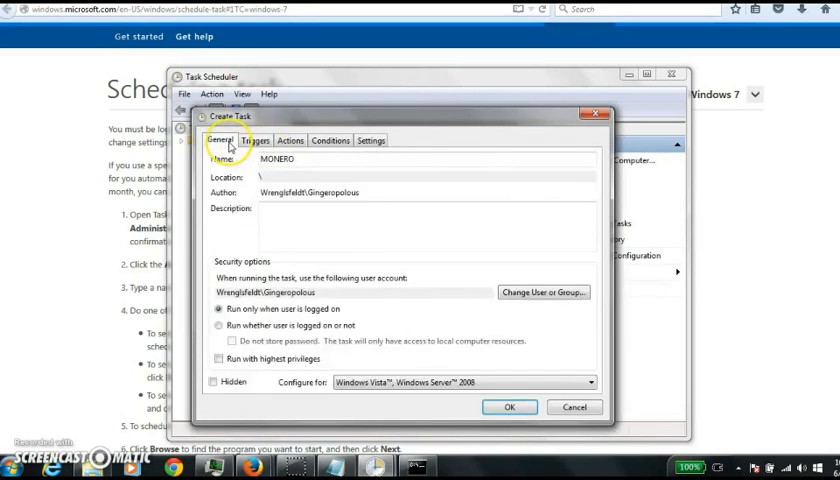
pyautogui.click(310, 159)
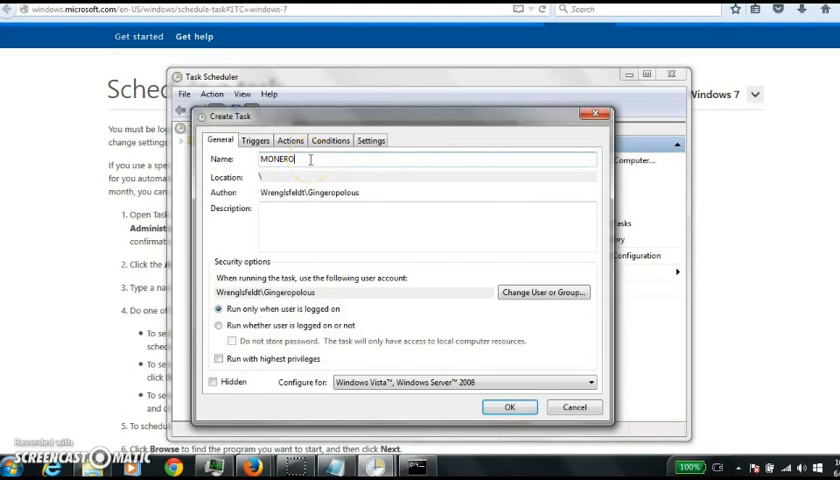
pyautogui.write('2')
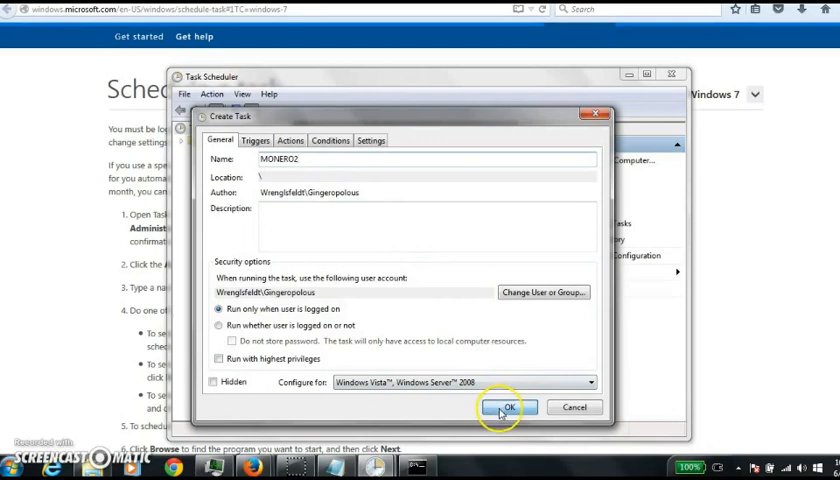
pyautogui.click(506, 407)
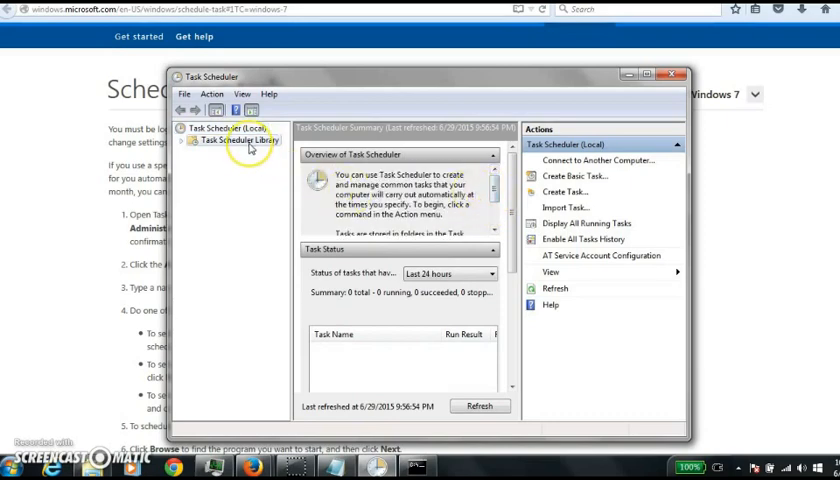
# Step: Show the Task Scheduler Library and bring up the context menu on the old Monero task
pyautogui.click(238, 140)
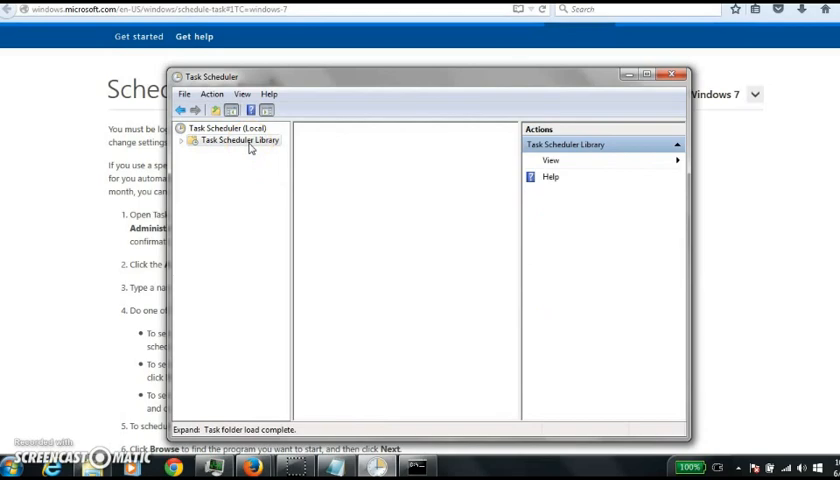
pyautogui.click(238, 140)
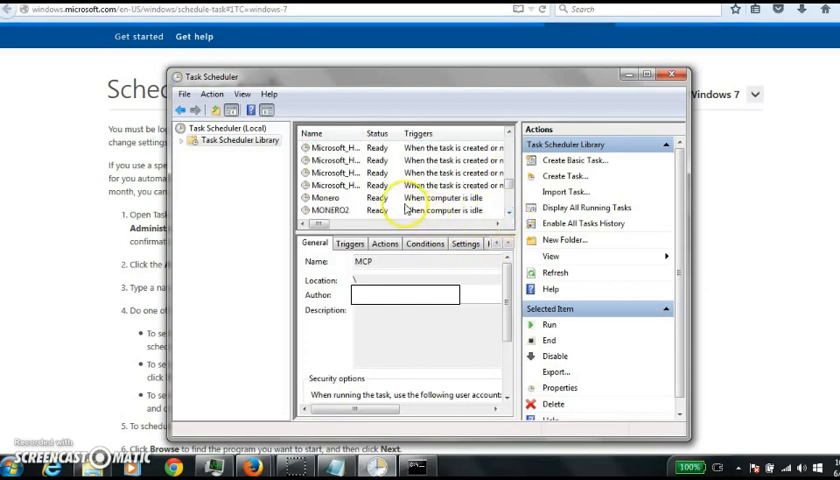
pyautogui.click(325, 197)
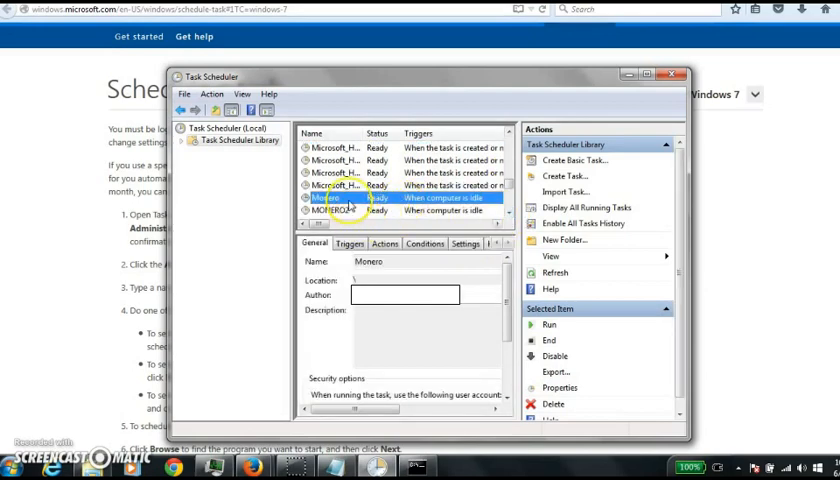
pyautogui.rightClick(325, 197)
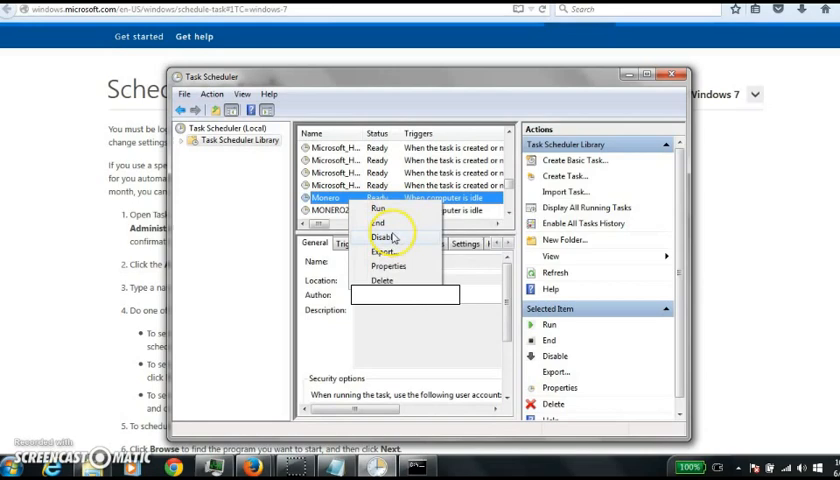
pyautogui.moveTo(396, 280)
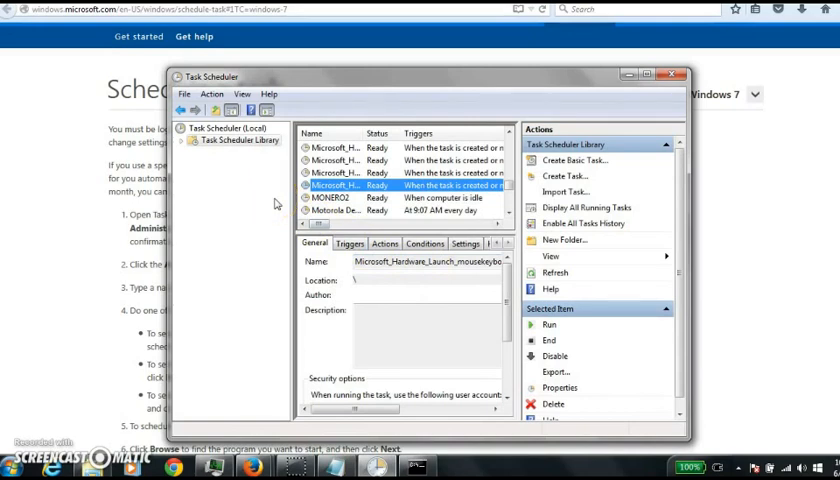
pyautogui.moveTo(282, 258)
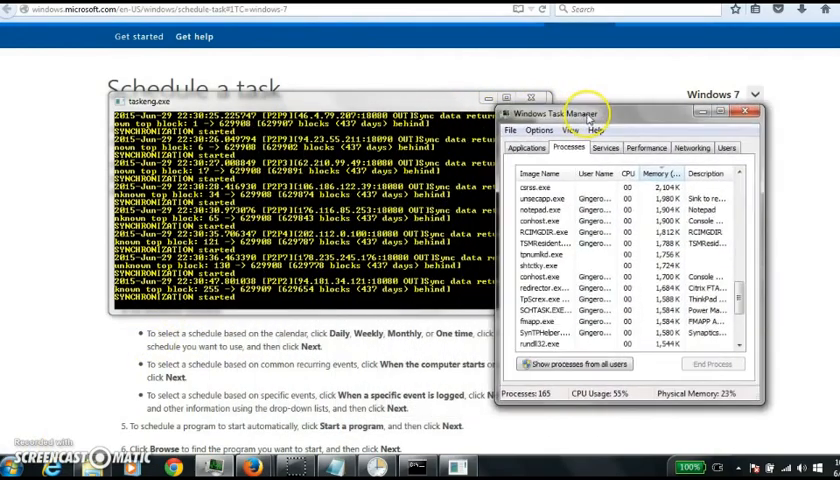
# Step: Close Task Manager and begin entering exit in the taskeng.exe bitmonerod console
pyautogui.click(746, 112)
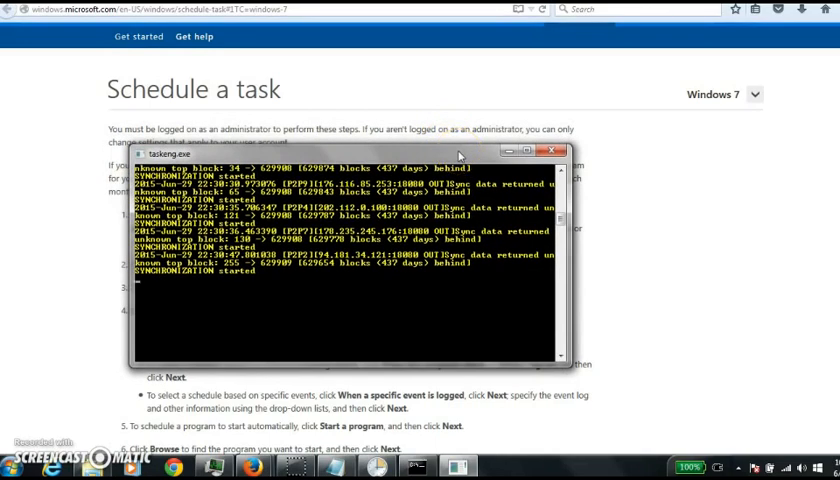
pyautogui.write('exi')
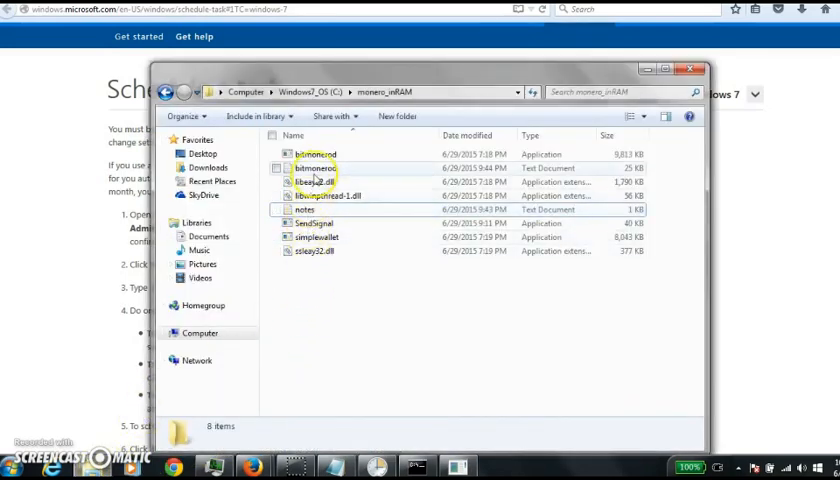
# Step: Launch simplewallet from monero_inRAM and allow it past the security warning
pyautogui.doubleClick(317, 237)
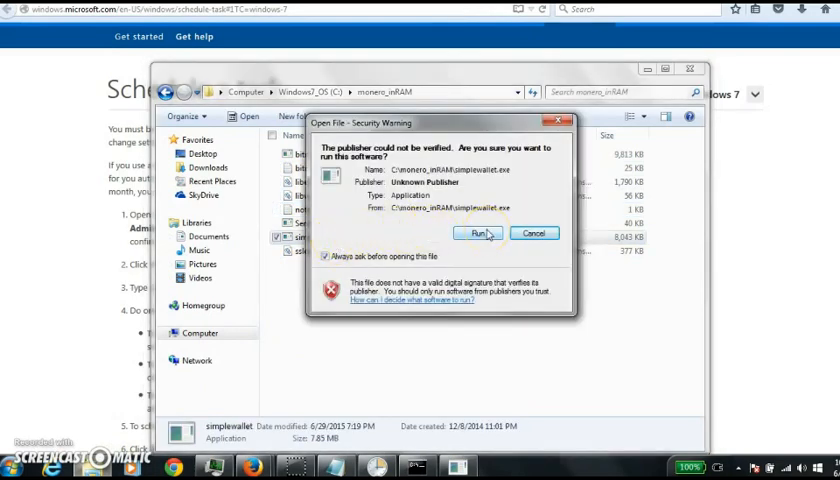
pyautogui.click(479, 233)
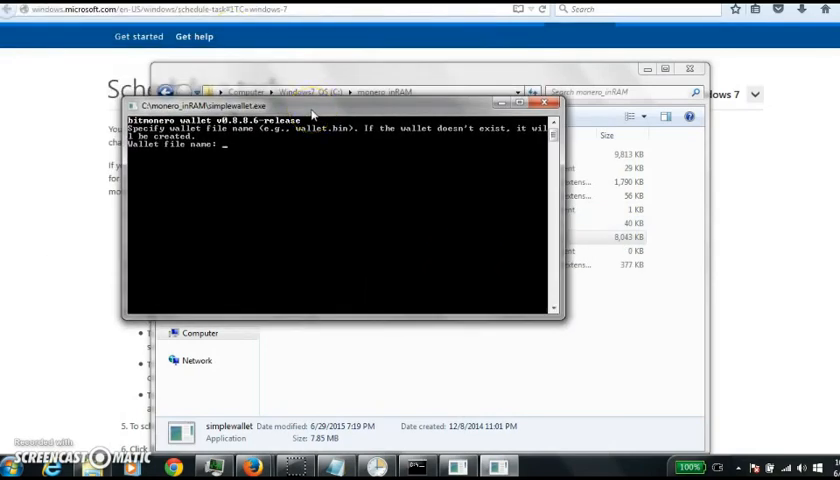
# Step: Generate wallet mywallet with a password and seed language 0 (English), then enter exit
pyautogui.write('file')
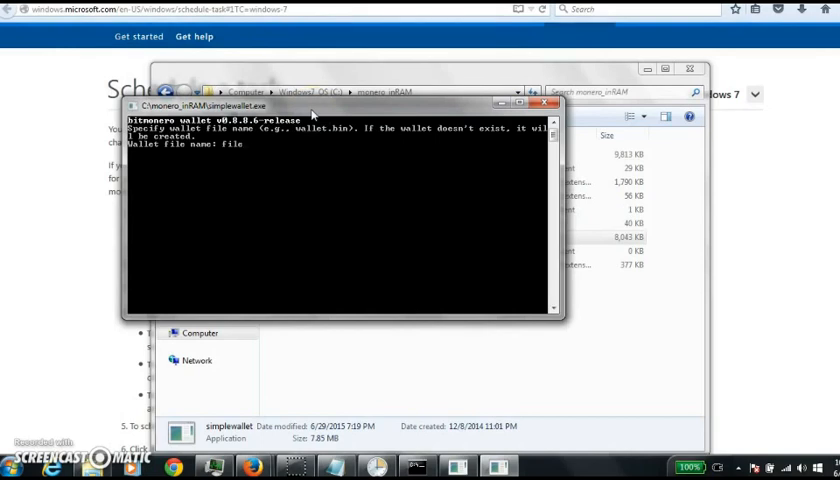
pyautogui.write('n')
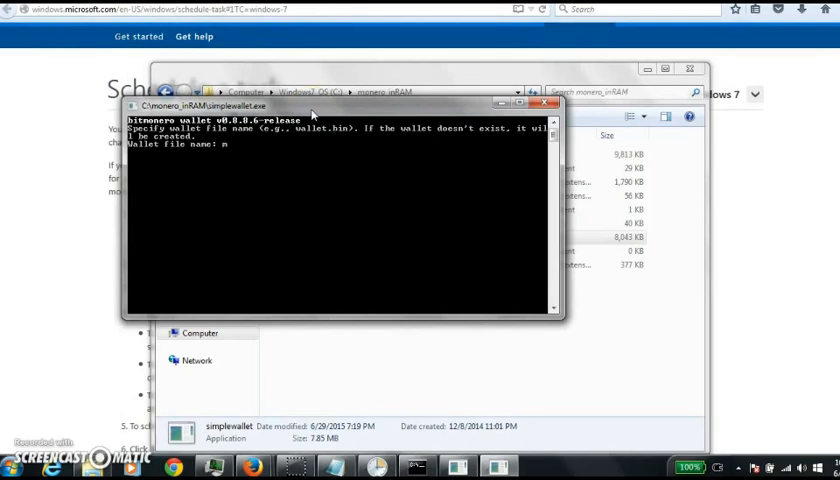
pyautogui.write('ywallet')
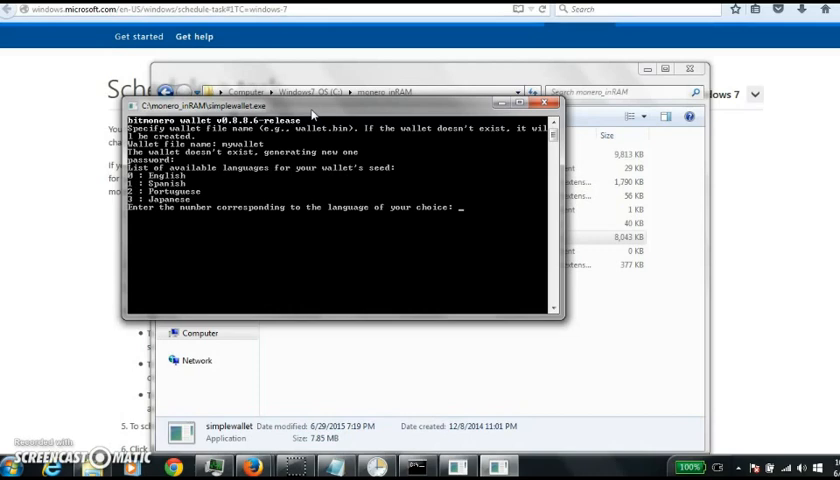
pyautogui.write('0')
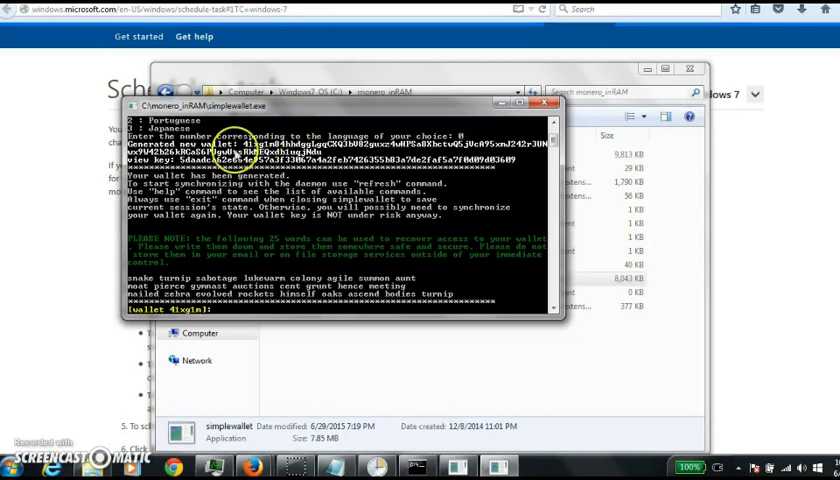
pyautogui.moveTo(225, 270)
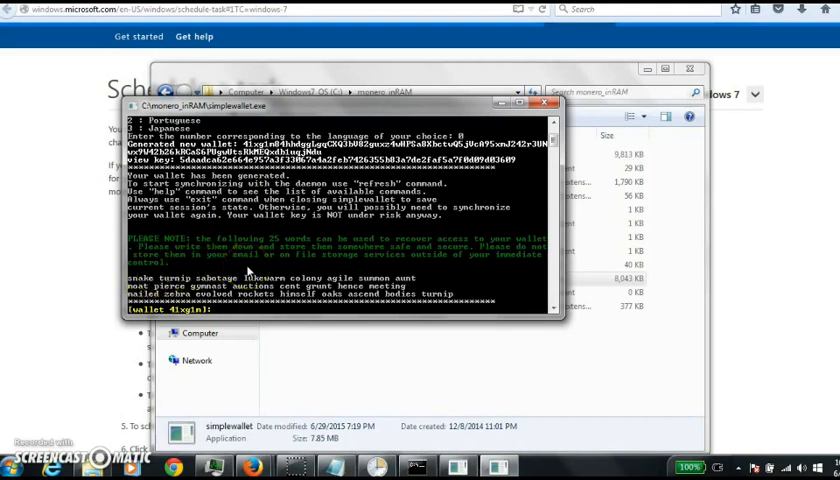
pyautogui.write('exit')
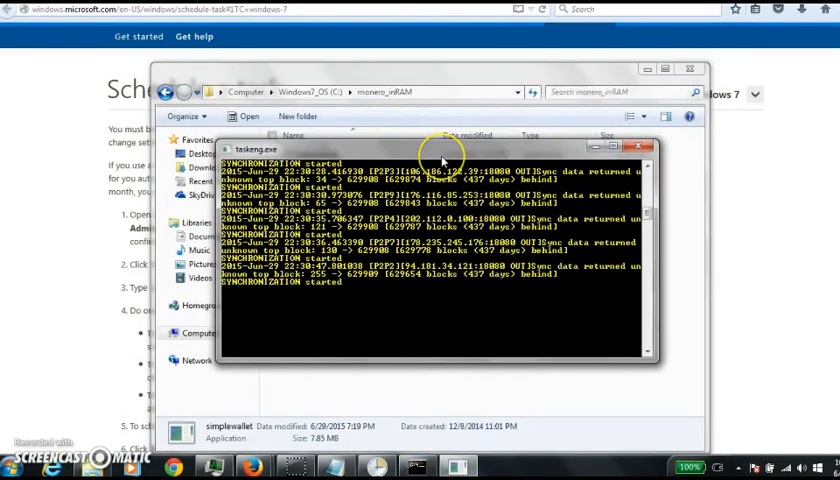
# Step: Send the exit command to the synchronizing bitmonerod daemon console
pyautogui.write('exit')
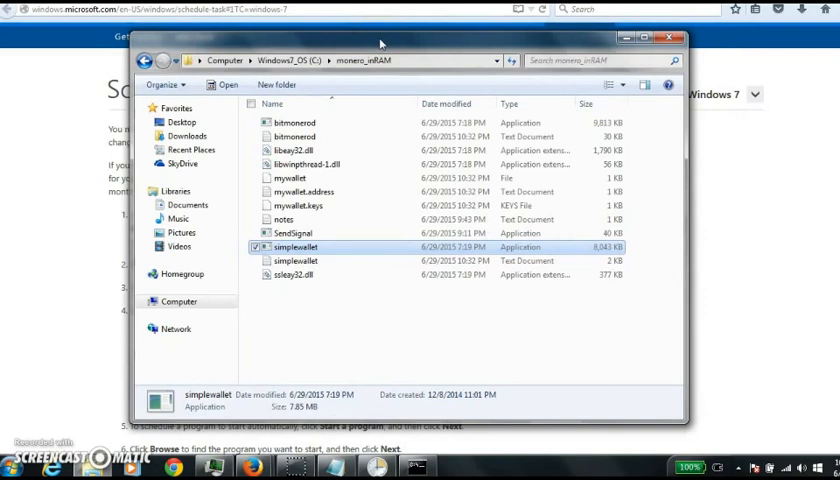
pyautogui.moveTo(305, 310)
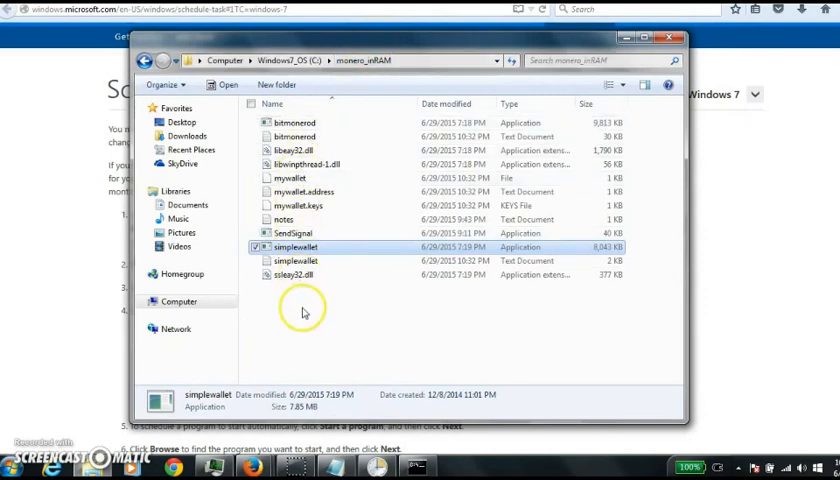